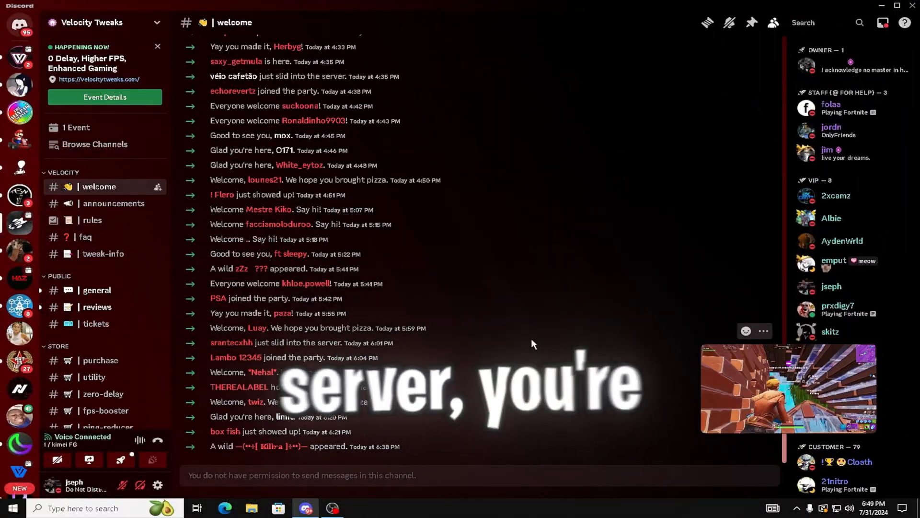
Step: Scroll the Discord chat to reach the downloaded Velocity FREE Nvidia Optimization Pack
scroll(down, 3)
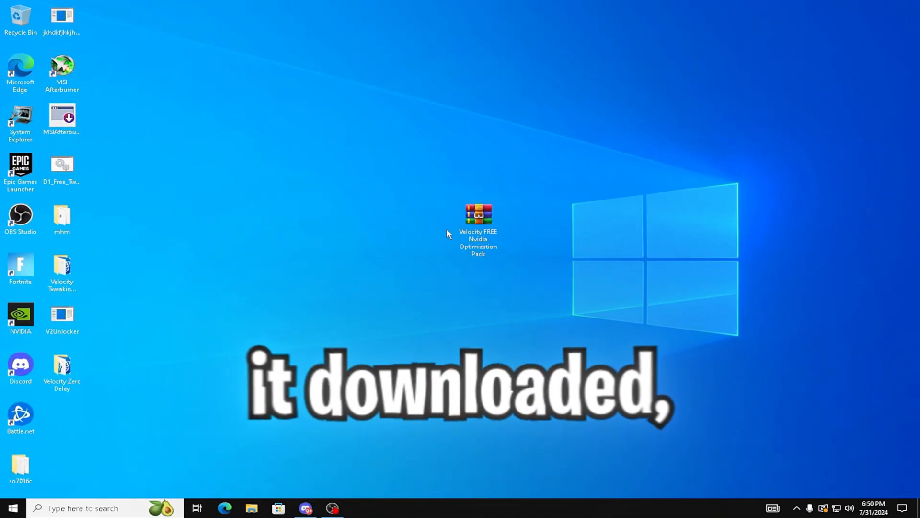
Step: Open the Velocity FREE Nvidia Optimization Pack archive from the desktop
double_click(478, 214)
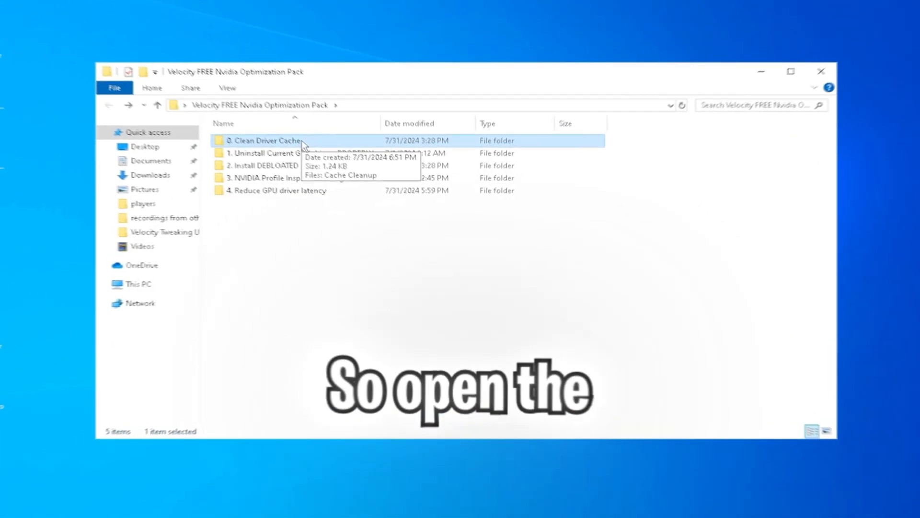
Step: Run Cache Cleanup from 0. Clean Driver Cache on drive C: and delete the listed files
double_click(265, 140)
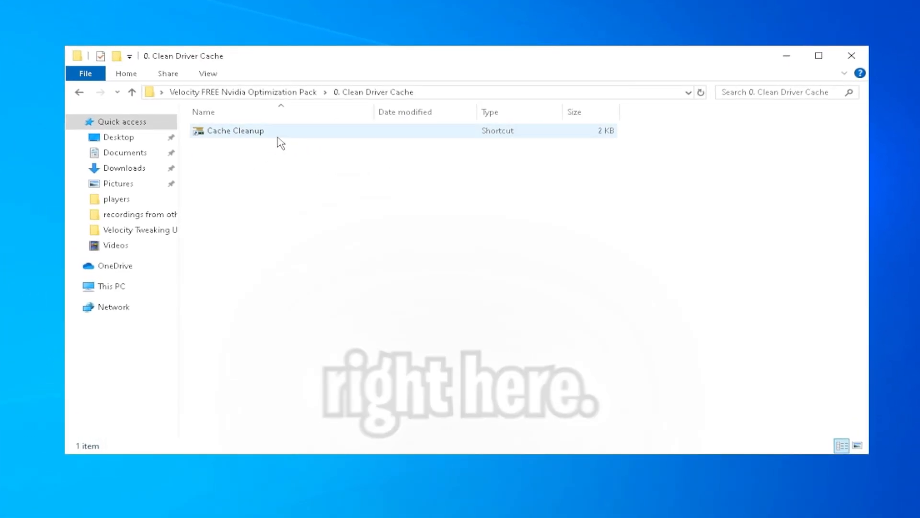
double_click(235, 131)
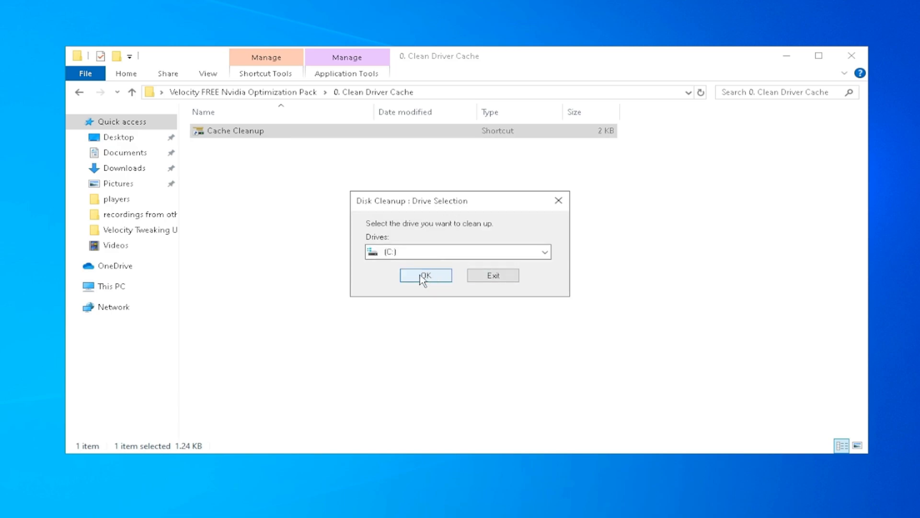
click(424, 275)
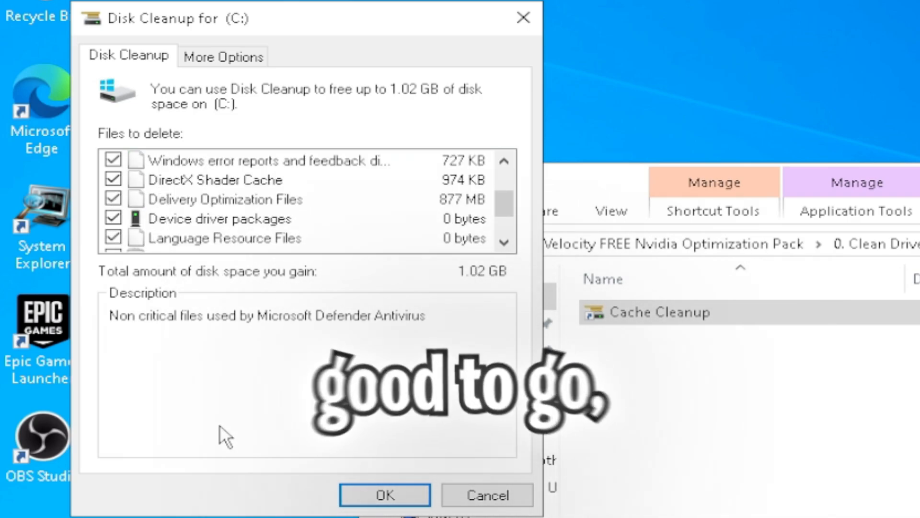
click(383, 495)
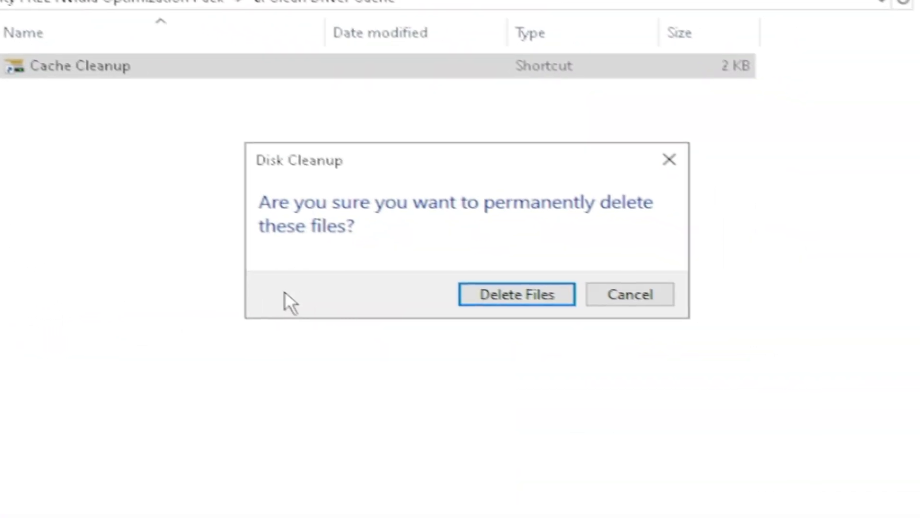
click(517, 294)
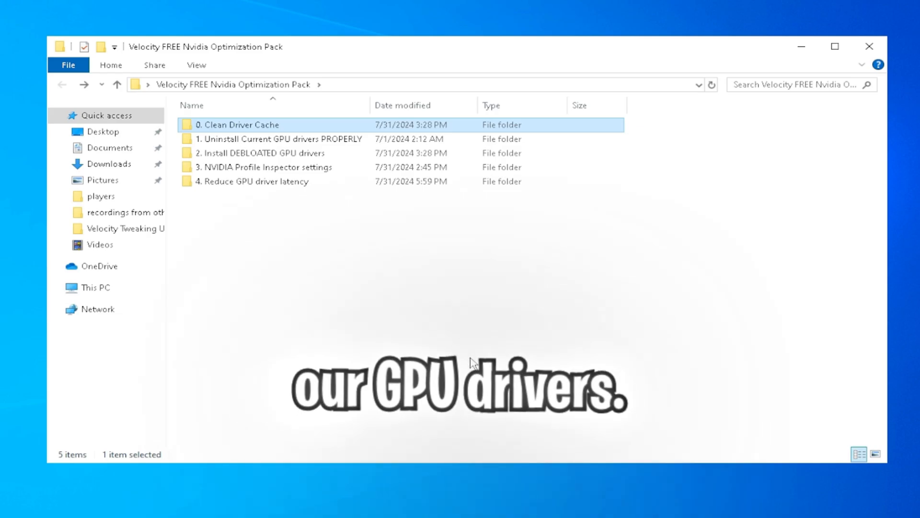
Step: Launch BootSafe from folder 1 and restart Windows into Safe Mode
double_click(284, 139)
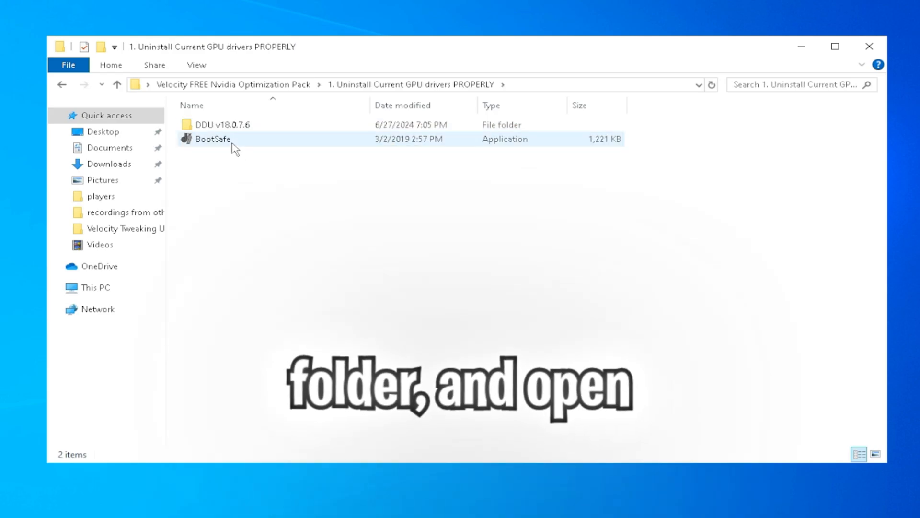
double_click(213, 138)
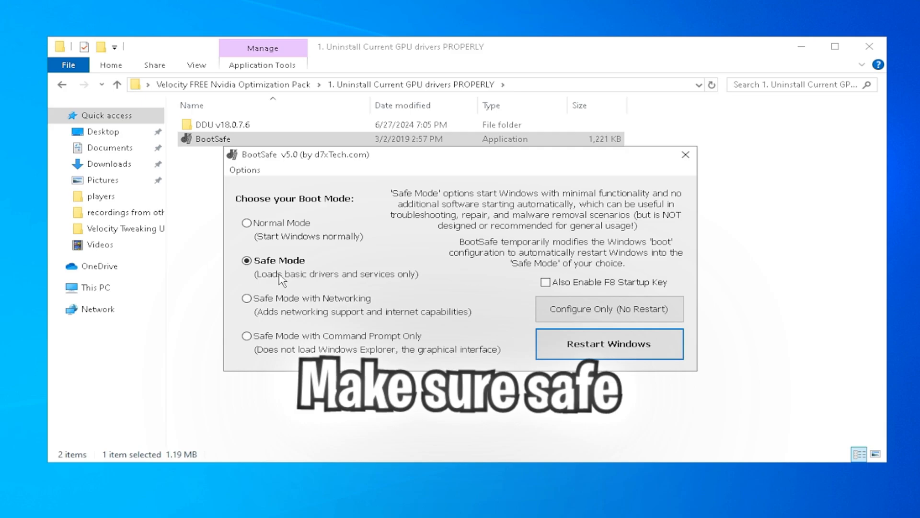
mouse_move(596, 352)
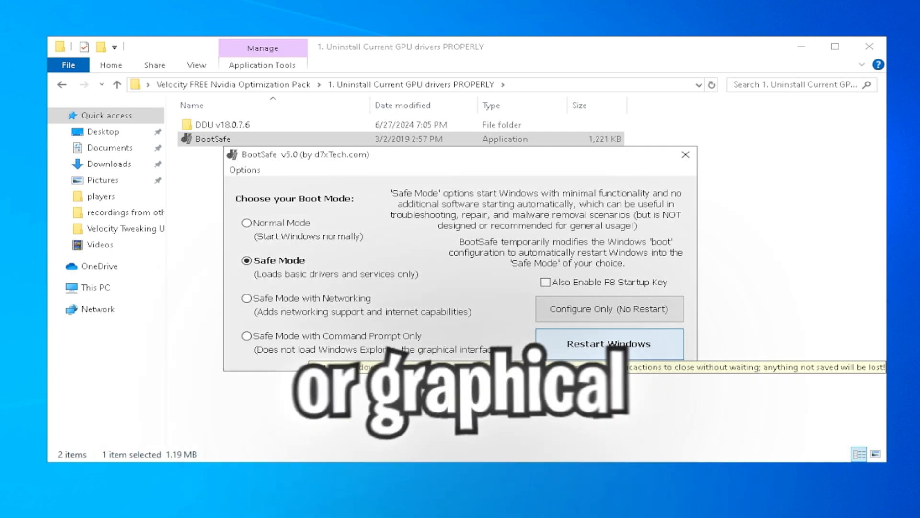
click(607, 343)
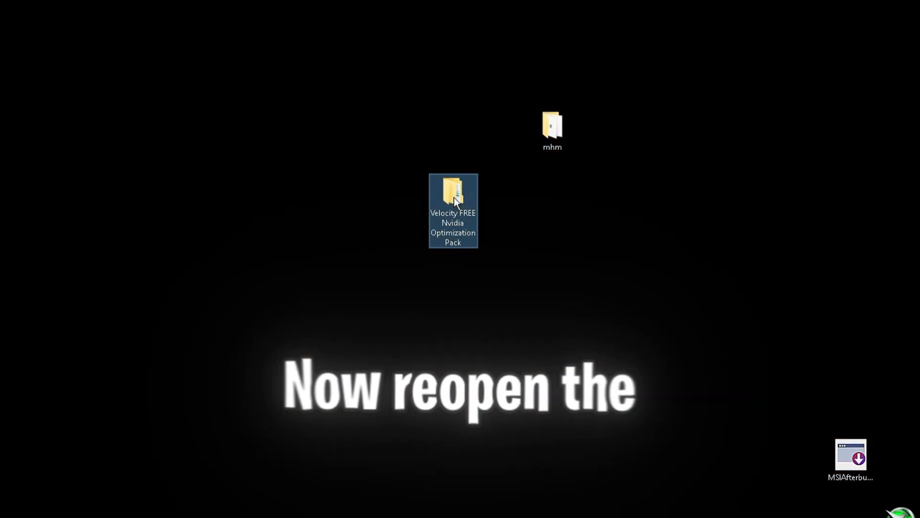
Step: Run Display Driver Uninstaller from the DDU v18.0.7.6 folder with Clean and restart
double_click(452, 193)
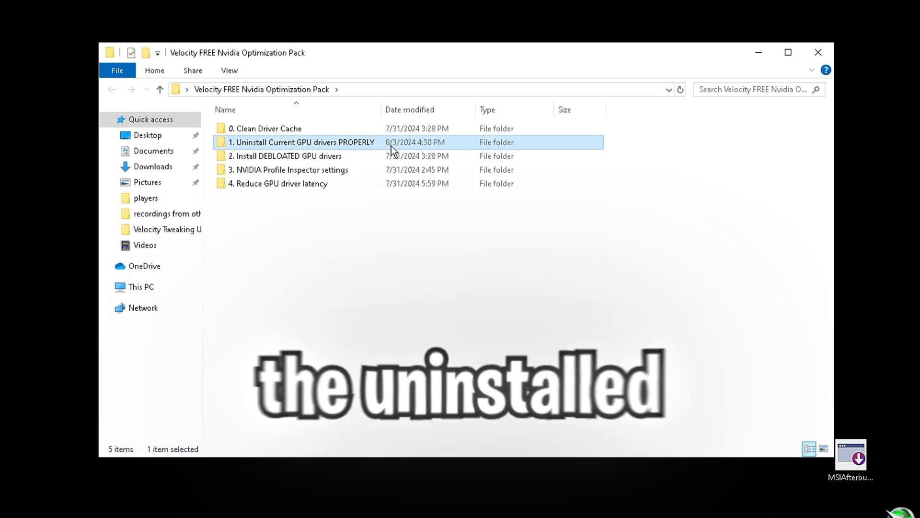
double_click(303, 141)
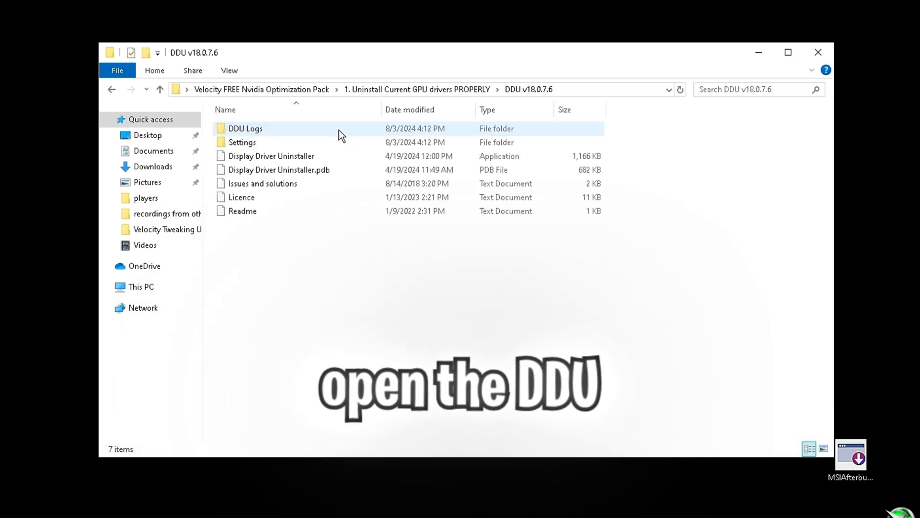
double_click(271, 155)
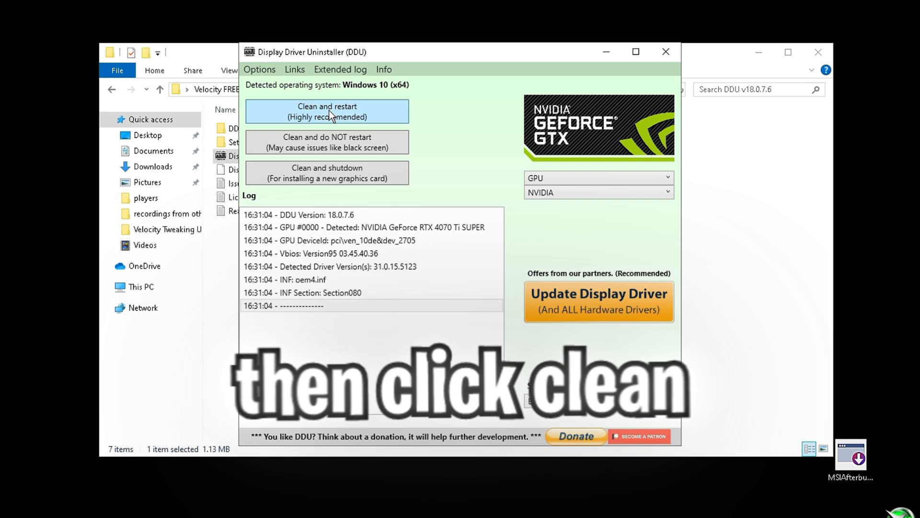
click(326, 111)
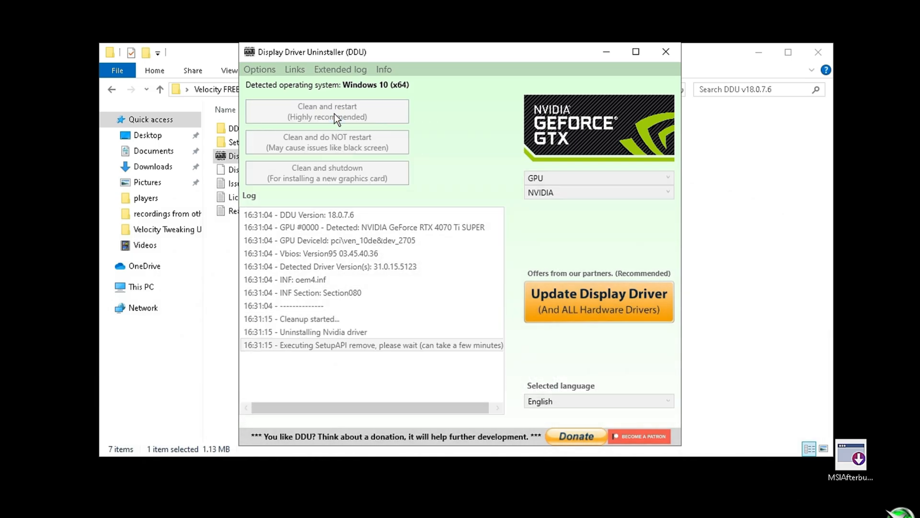
click(327, 111)
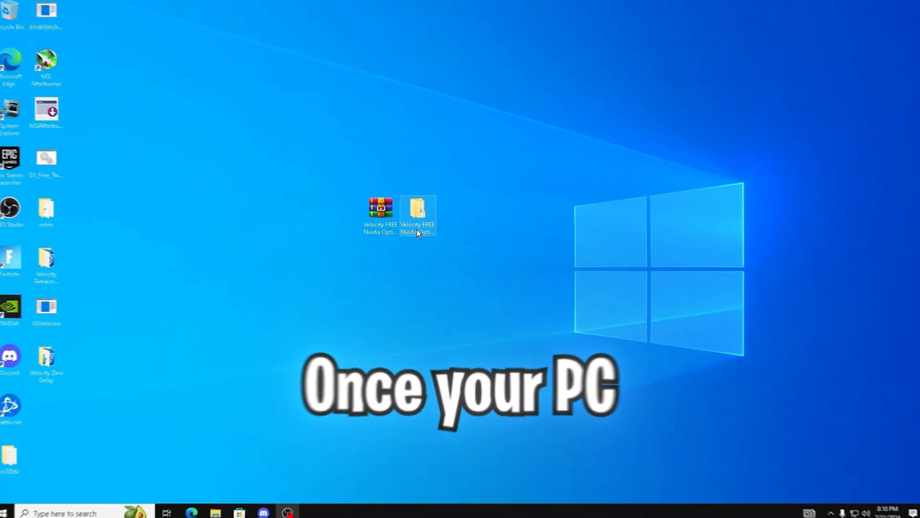
Step: Launch NVCleanstall_1.16.0 from folder 2, keeping Install best driver 560.70, and continue
double_click(417, 211)
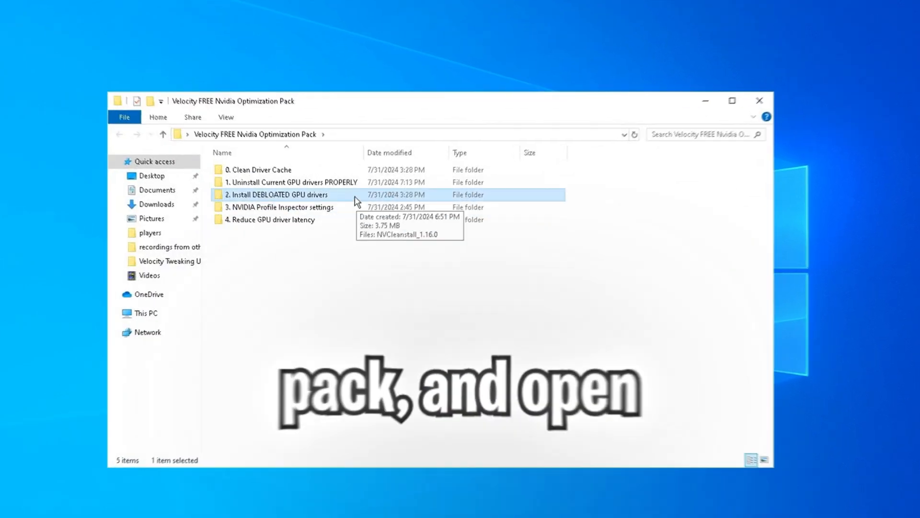
double_click(279, 194)
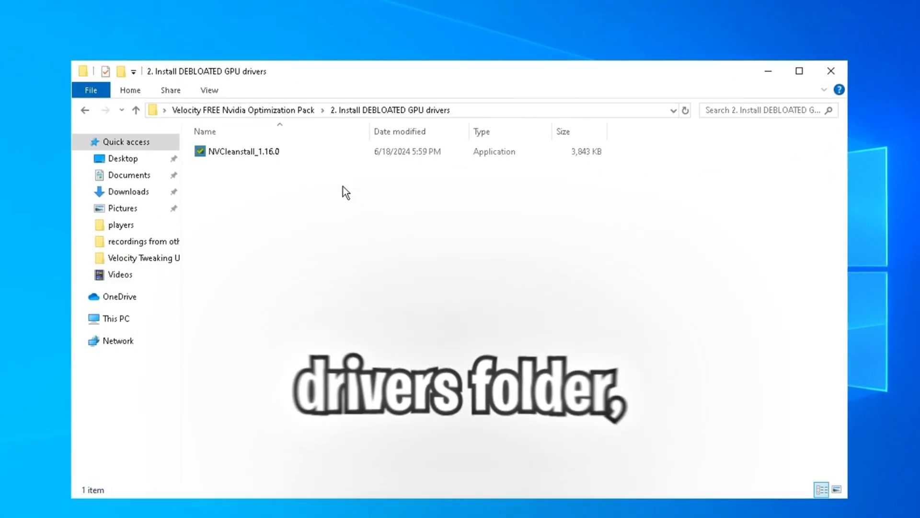
click(242, 151)
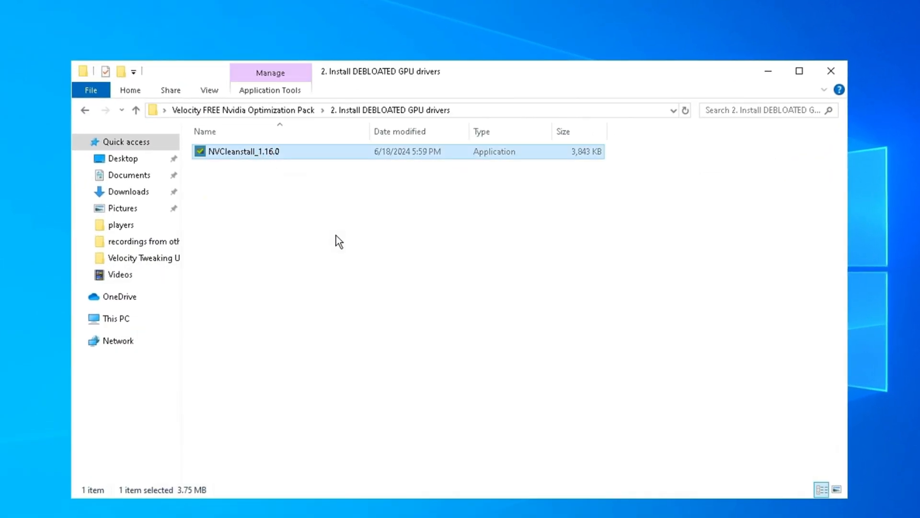
double_click(239, 150)
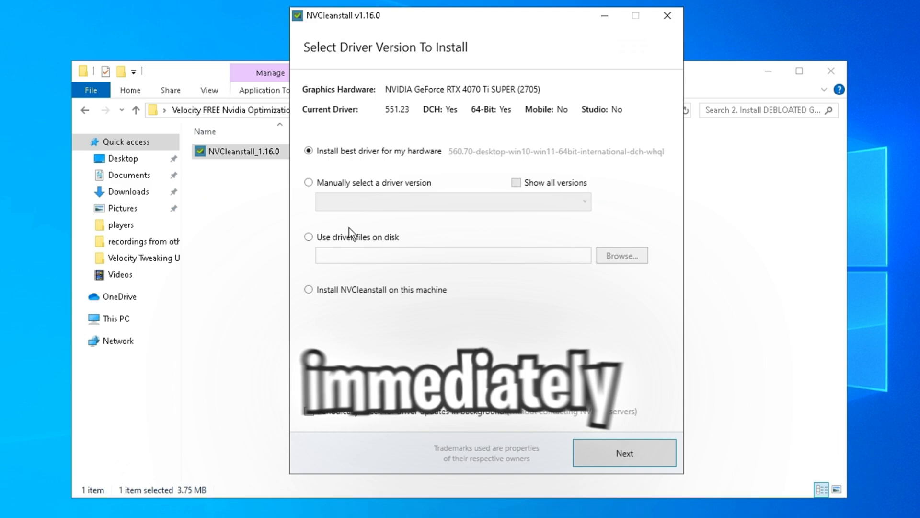
mouse_move(457, 171)
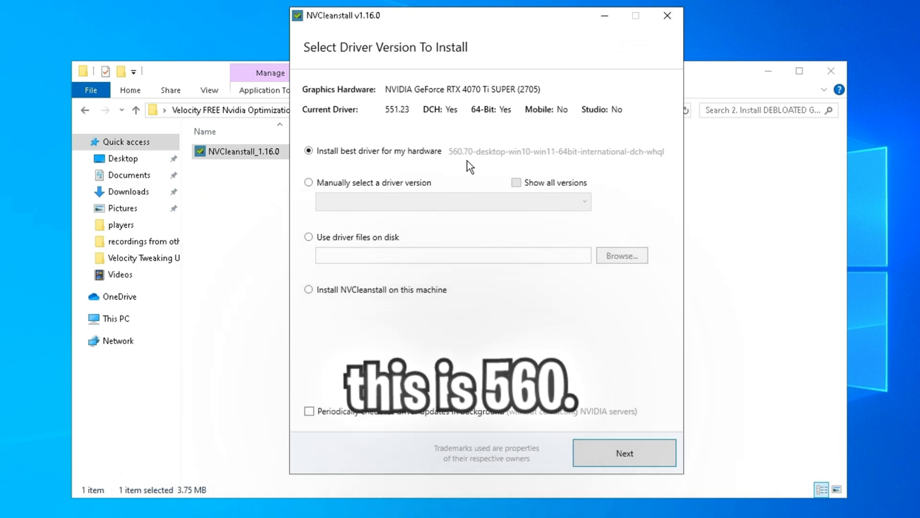
click(623, 452)
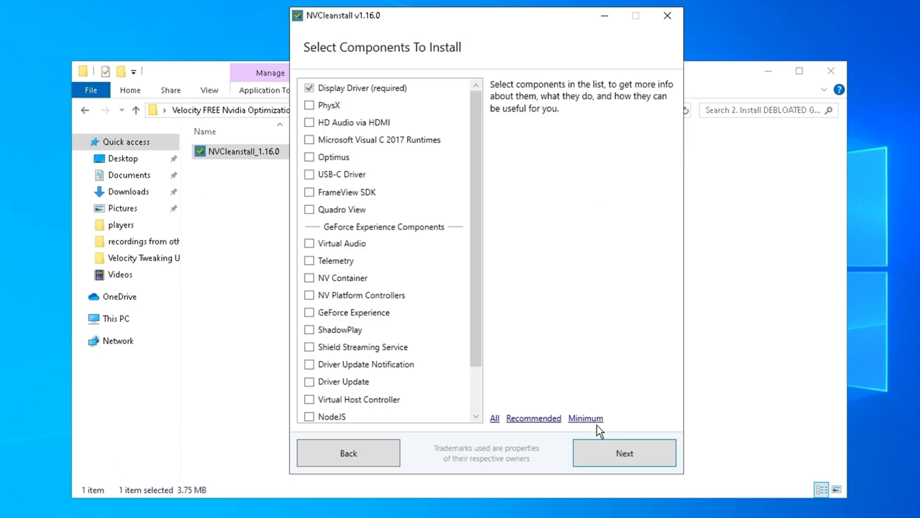
mouse_move(555, 336)
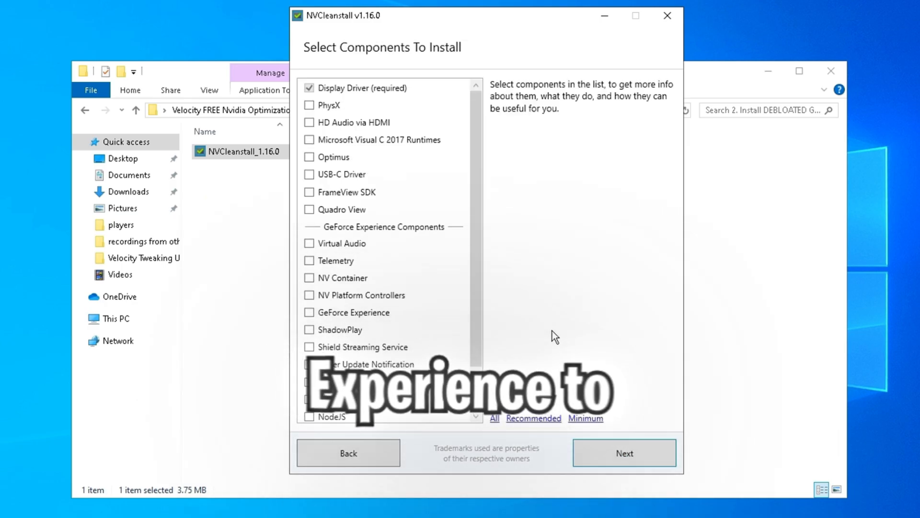
Step: Try GeForce Experience and ShadowPlay with dependencies, then reset to Minimum so only Display Driver stays
click(310, 311)
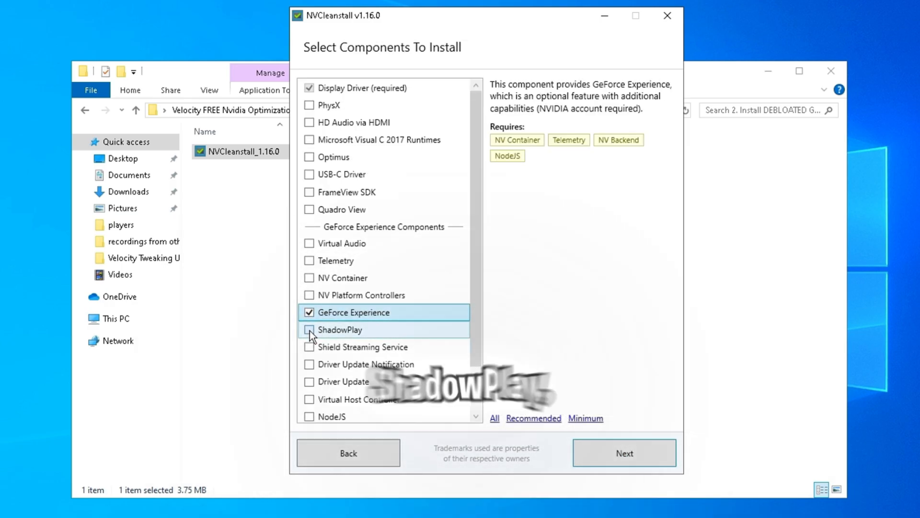
click(309, 329)
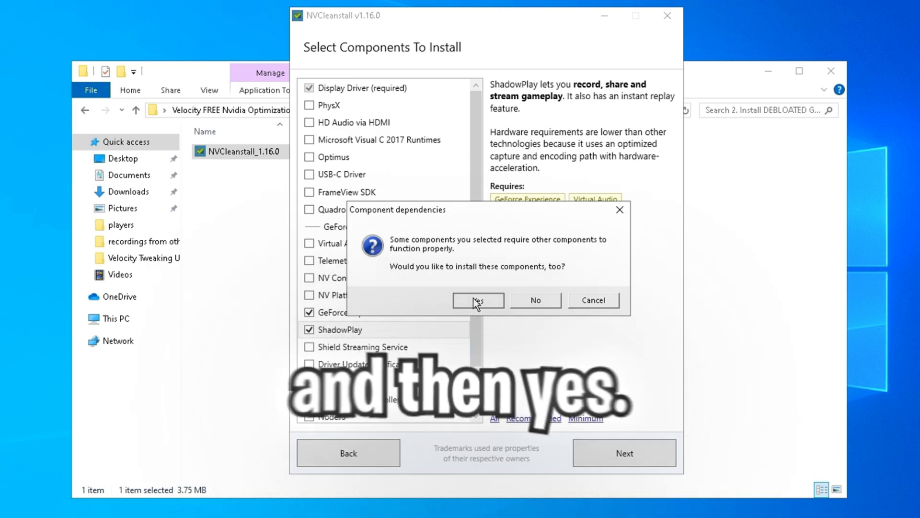
click(477, 300)
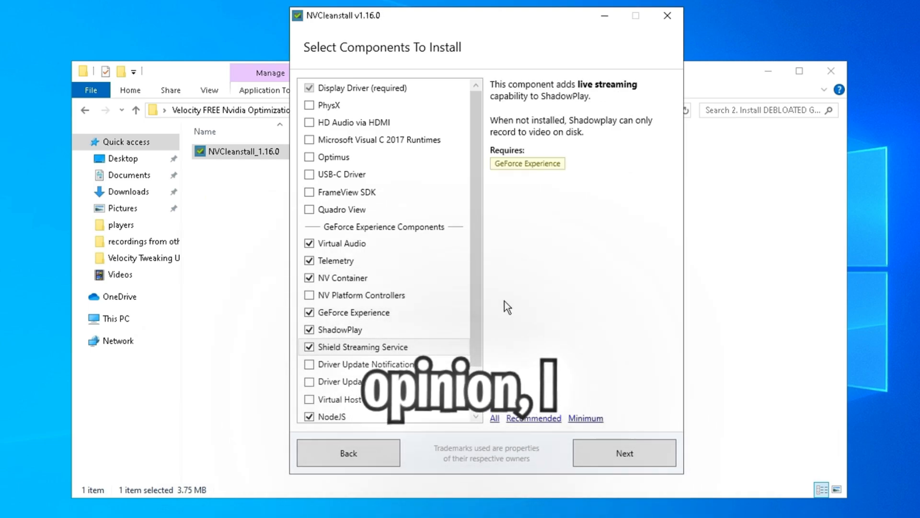
click(585, 417)
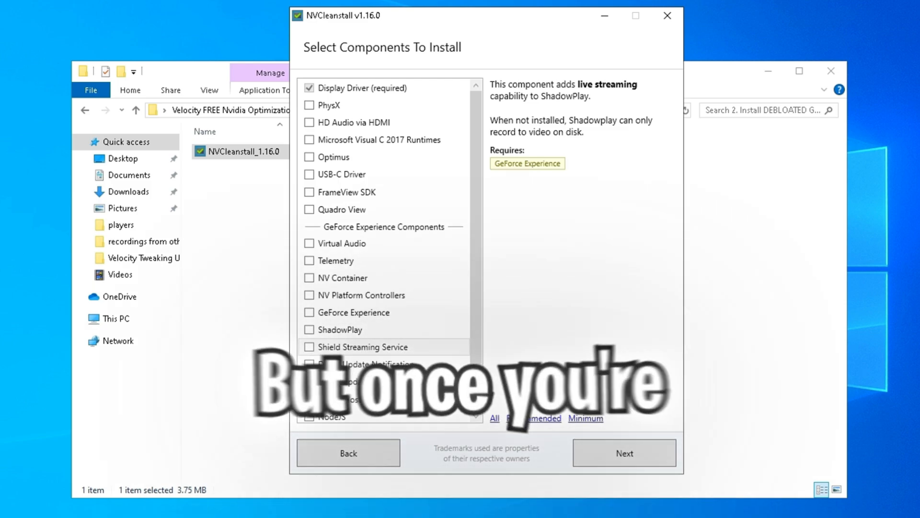
click(623, 452)
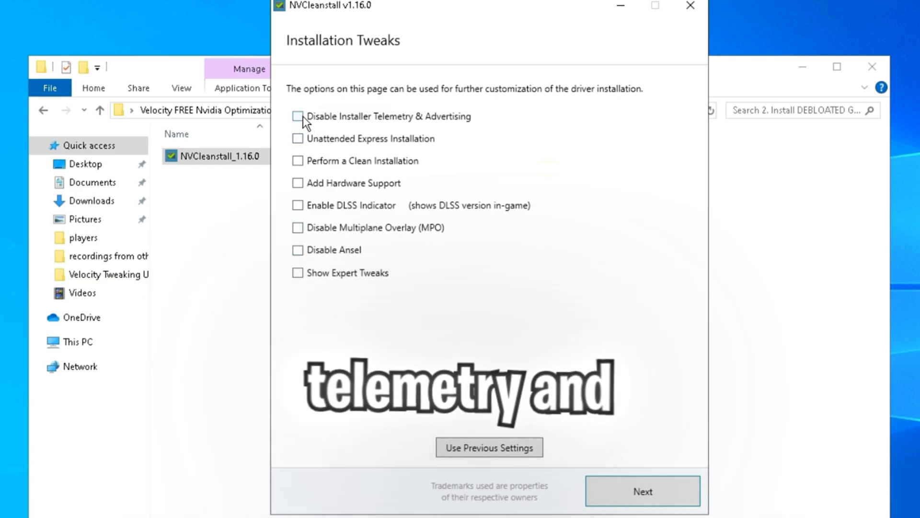
Step: Tick the recommended installation tweaks and expert tweaks disabling telemetry and HD Audio sleep timer
click(298, 116)
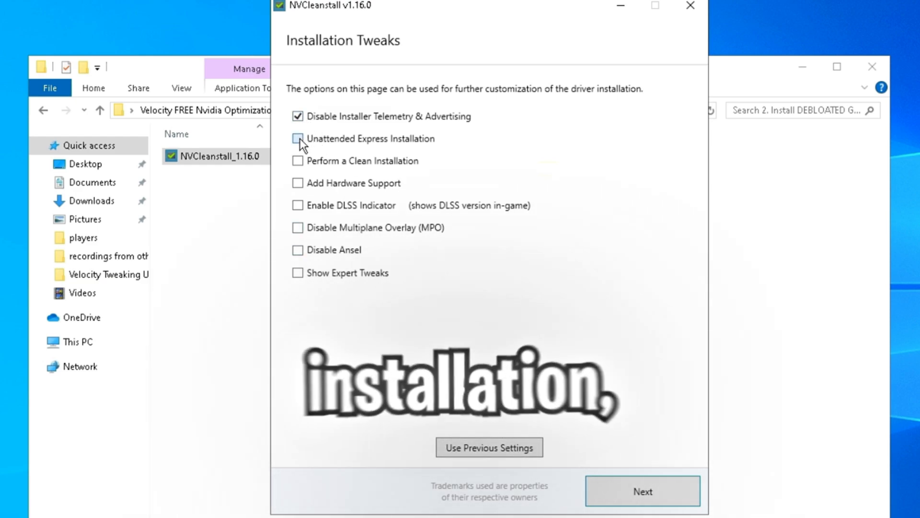
click(298, 138)
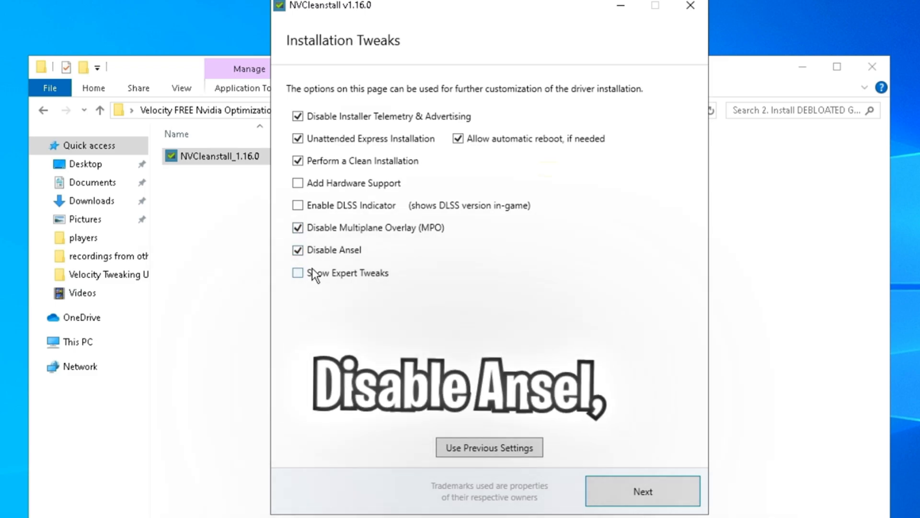
click(298, 272)
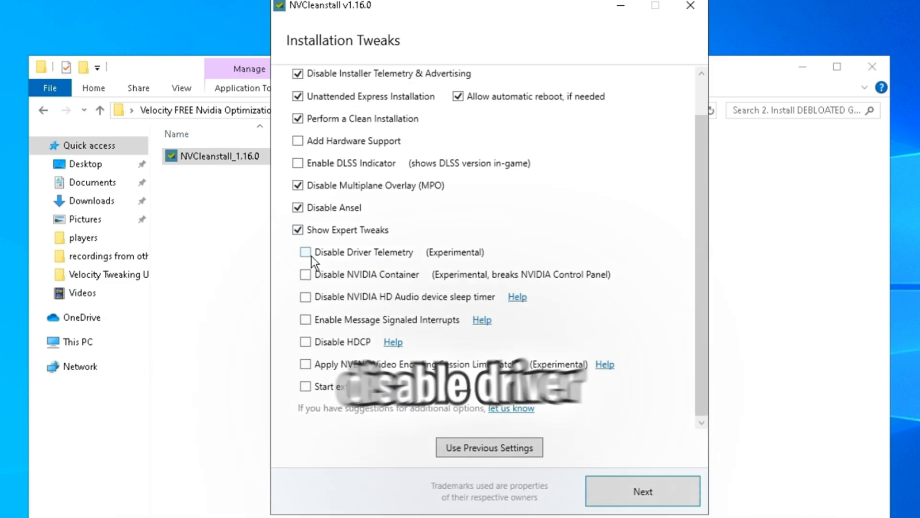
click(305, 252)
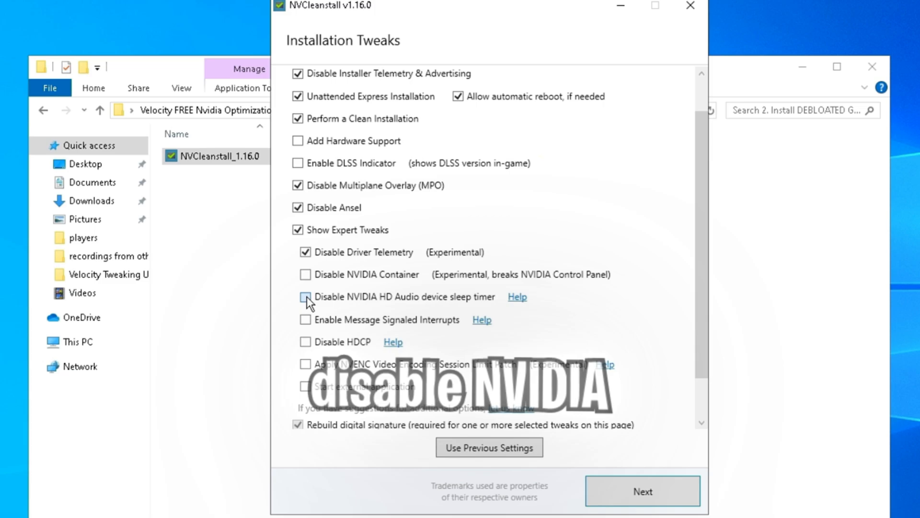
click(305, 296)
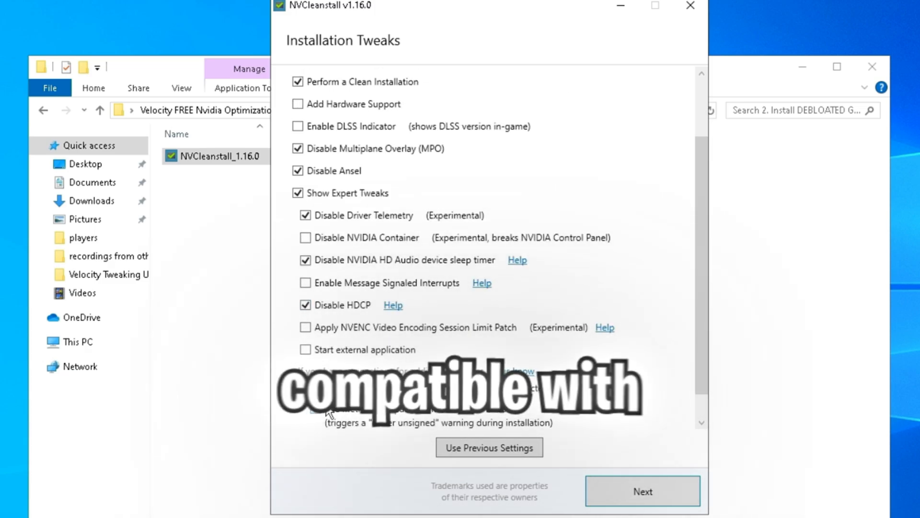
scroll(down, 3)
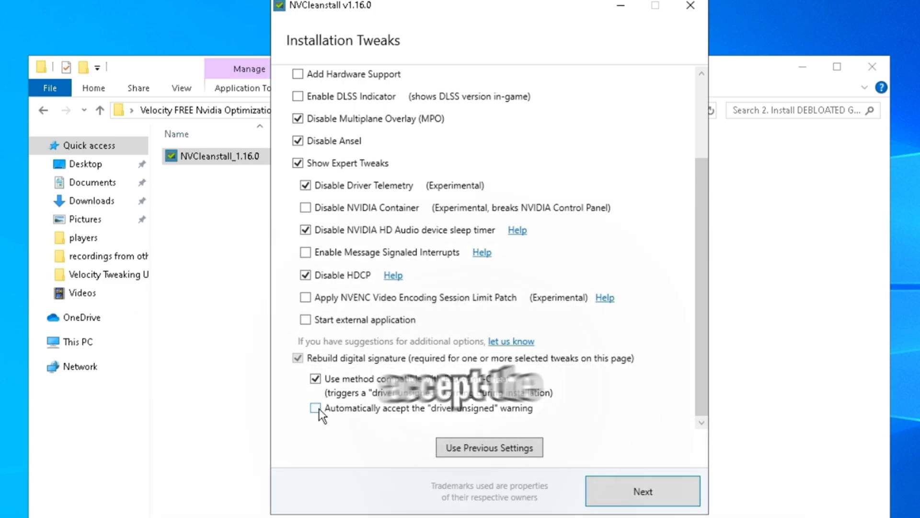
scroll(up, 3)
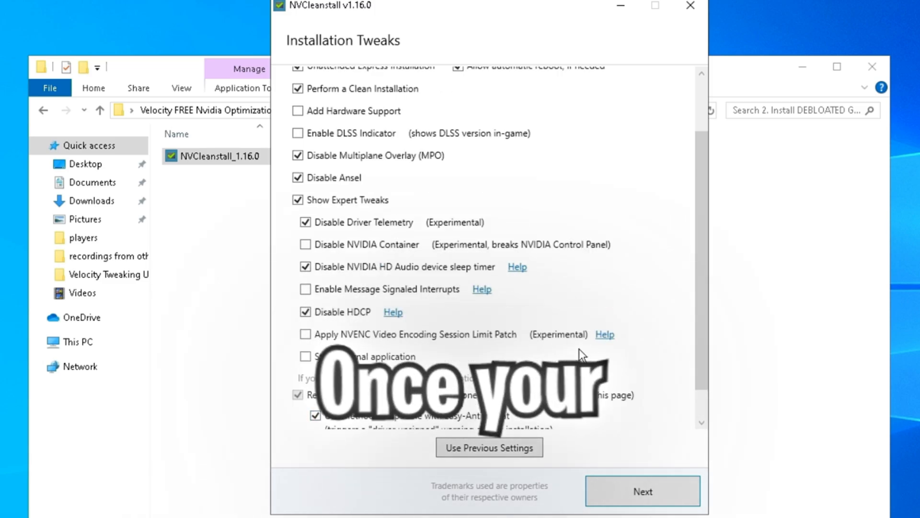
Step: Build the customized debloated installer, start installing it and return to the pack folder
click(642, 491)
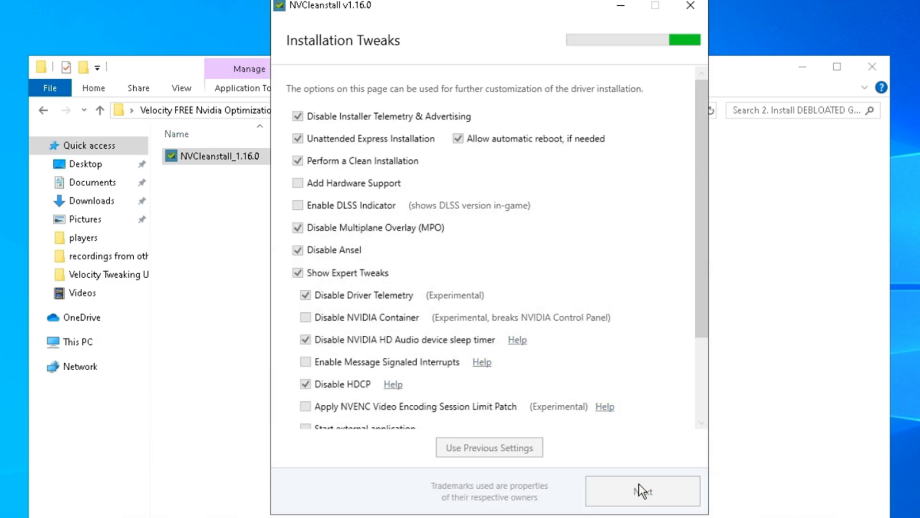
click(642, 491)
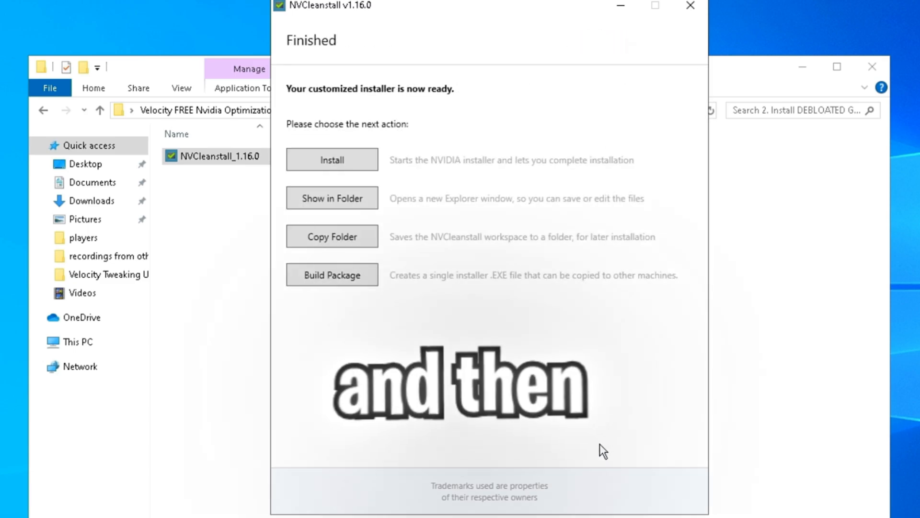
click(332, 160)
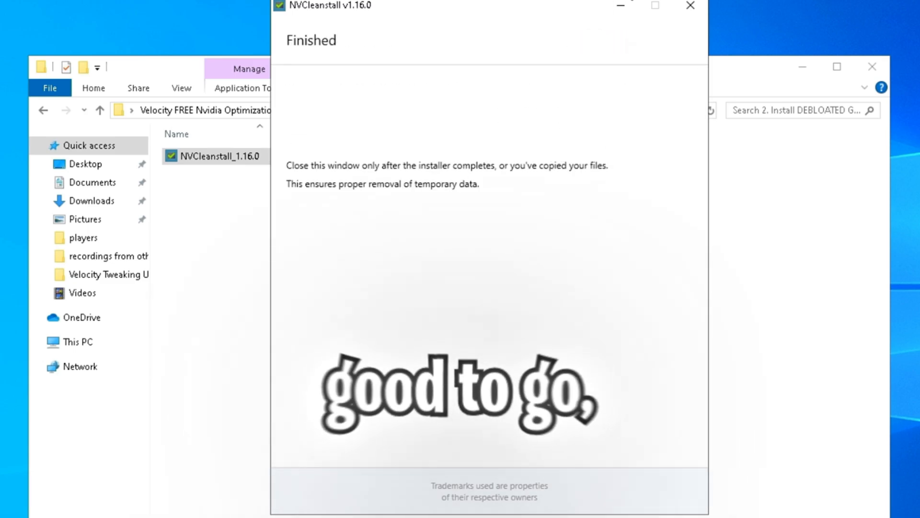
click(690, 6)
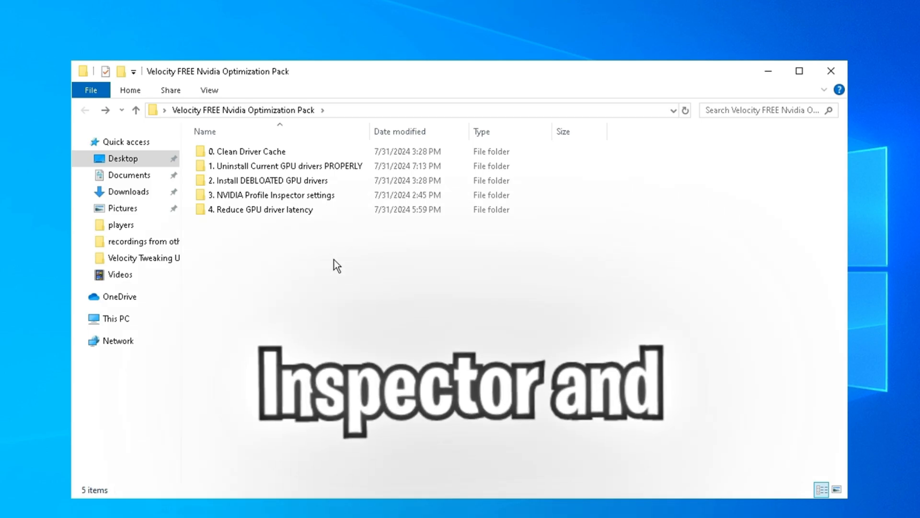
Step: Run nvidiaProfileInspector as administrator from folder 3 and import Newest Nvidia Profile.nip
double_click(271, 194)
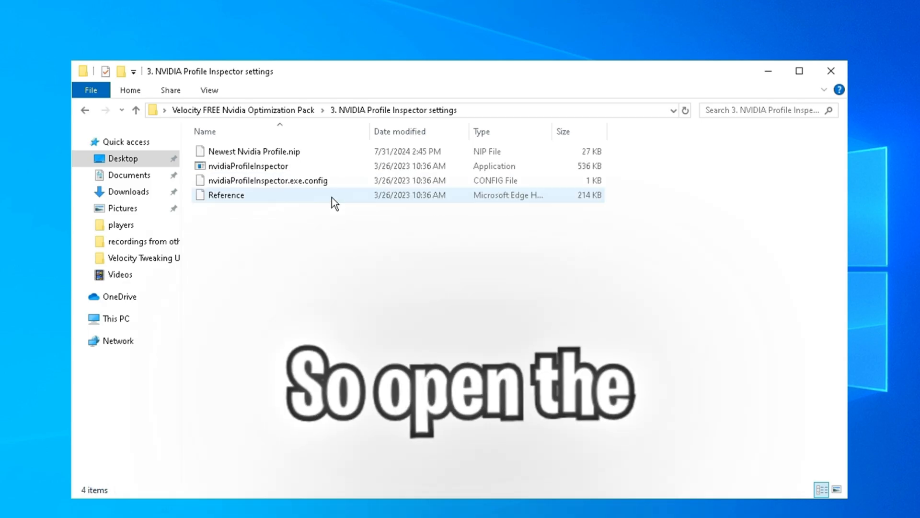
right_click(247, 165)
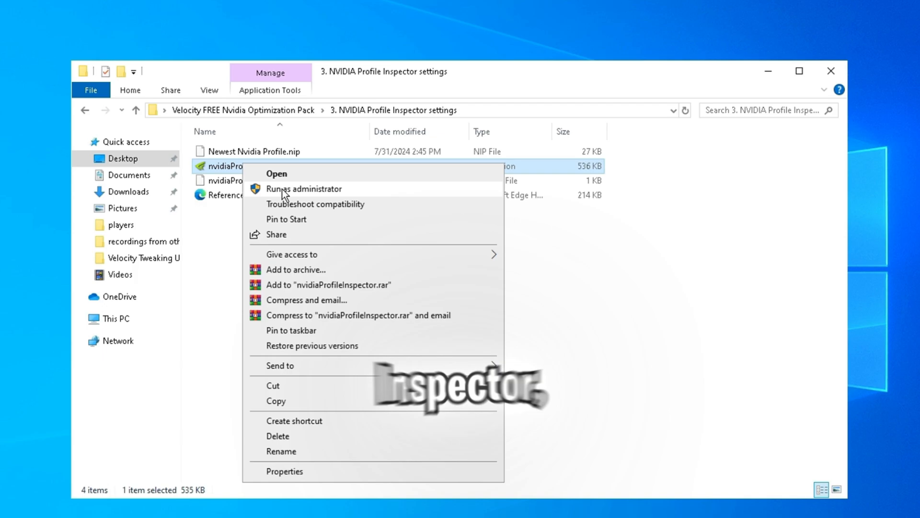
click(303, 189)
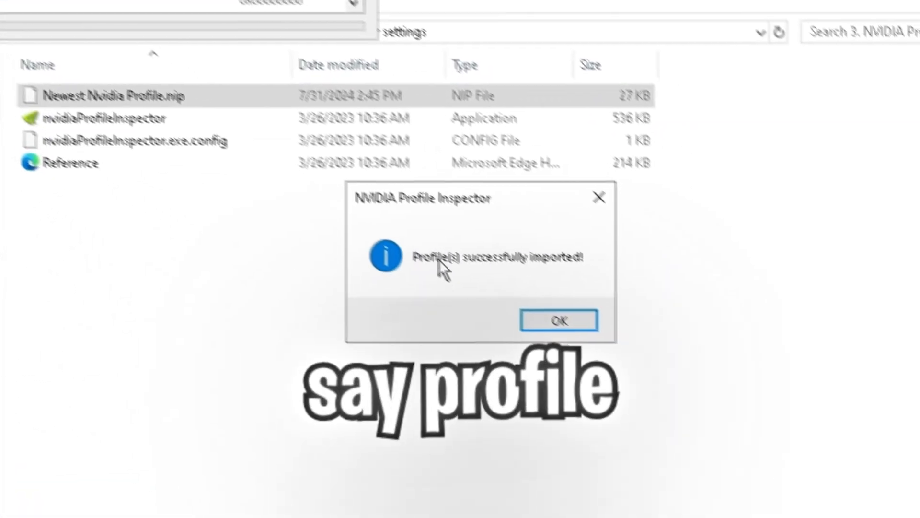
click(557, 320)
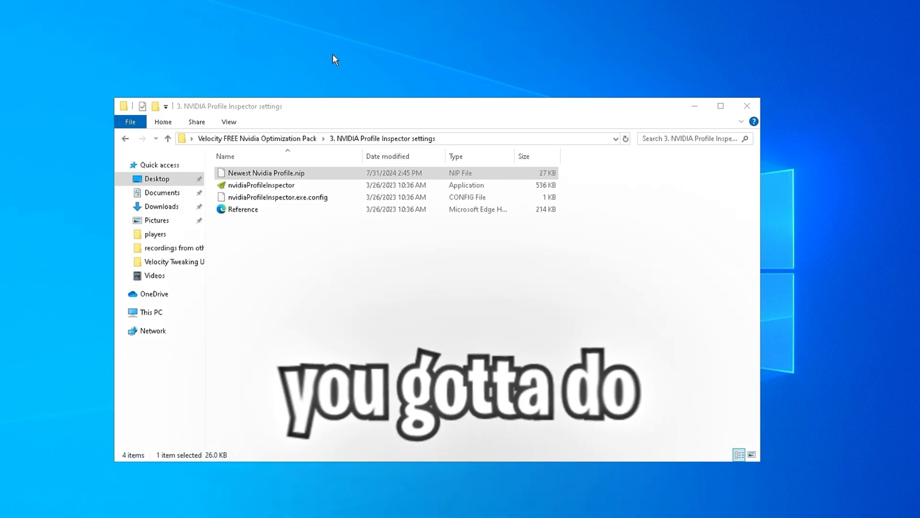
Step: In NVIDIA Control Panel global 3D settings, set Monitor Technology to Fixed Refresh and refresh rate to Highest available
right_click(333, 59)
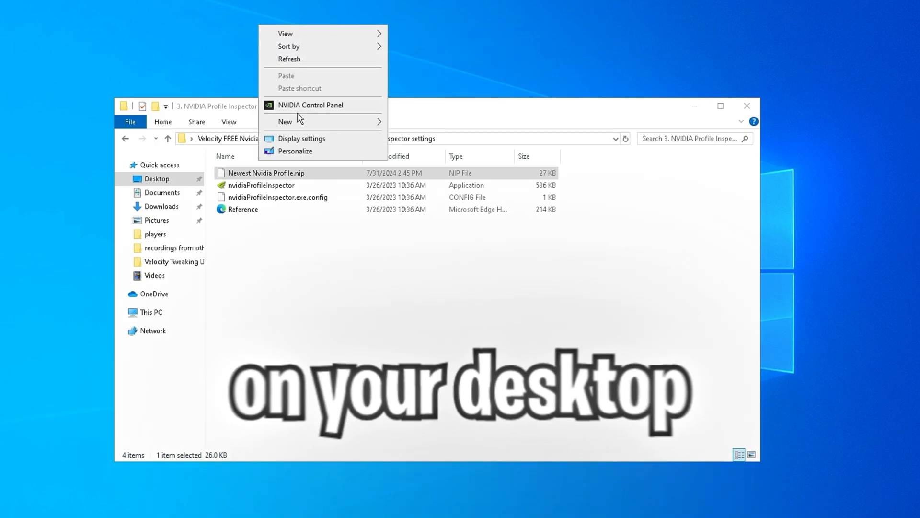
click(309, 105)
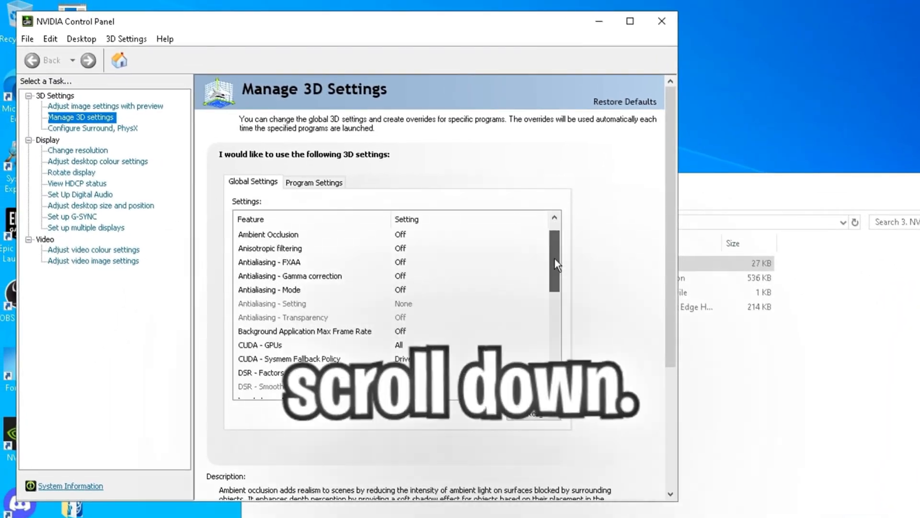
click(541, 303)
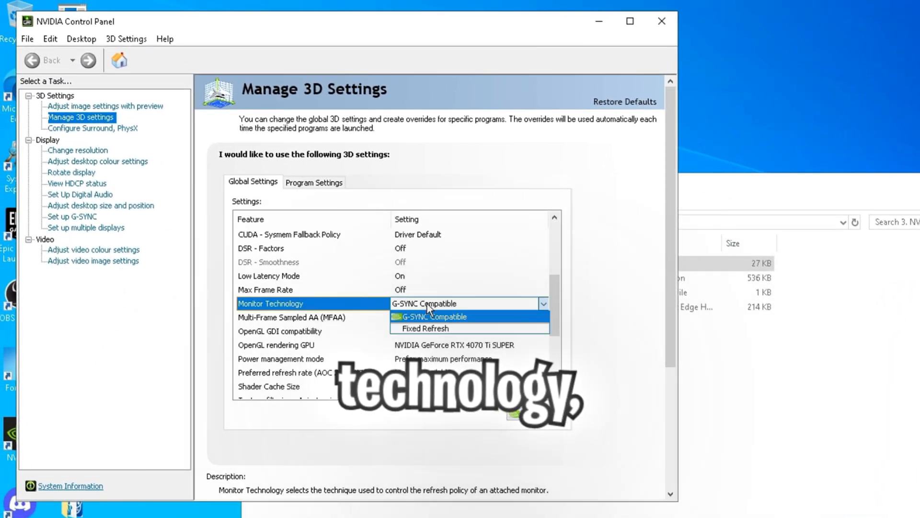
click(425, 328)
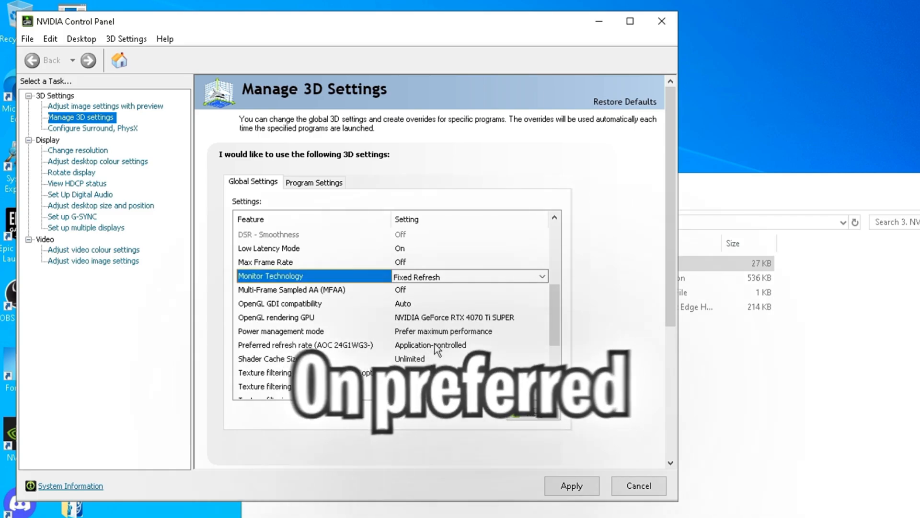
click(305, 344)
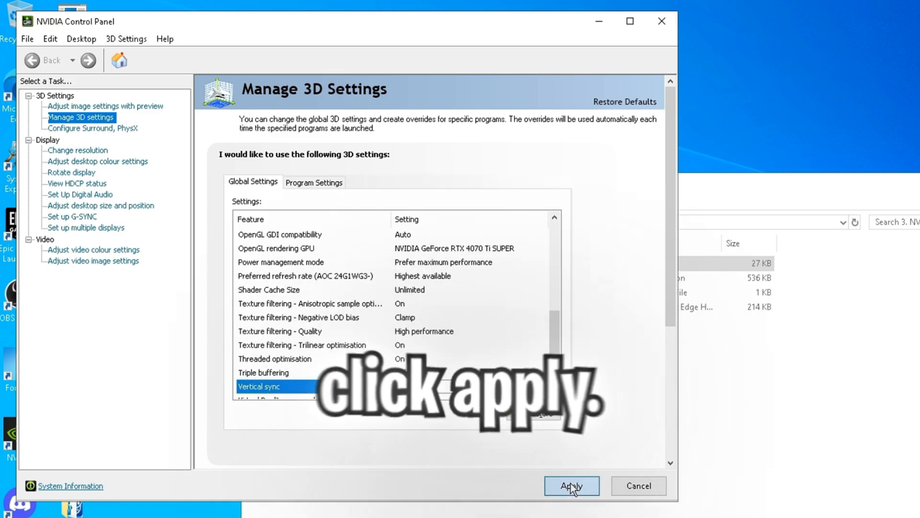
Step: Apply the 3D settings and select the AOC monitor on the Change resolution page
click(571, 485)
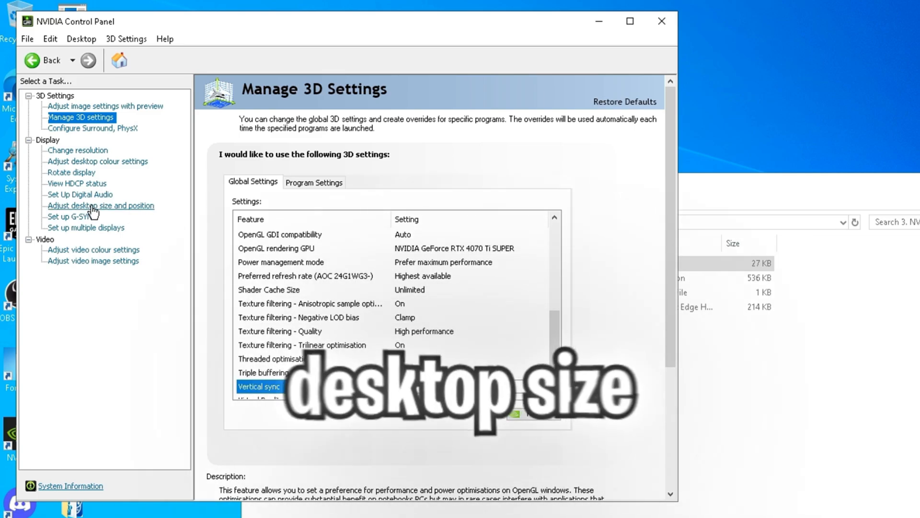
click(100, 205)
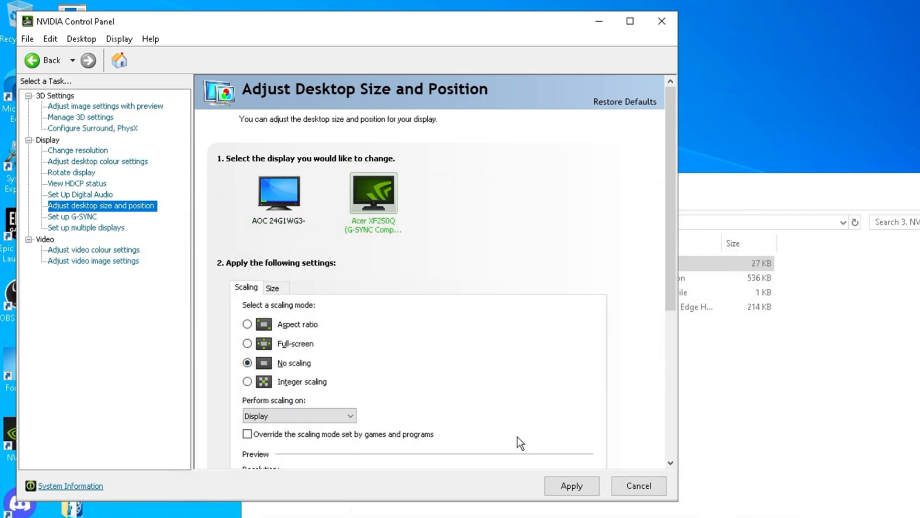
click(77, 150)
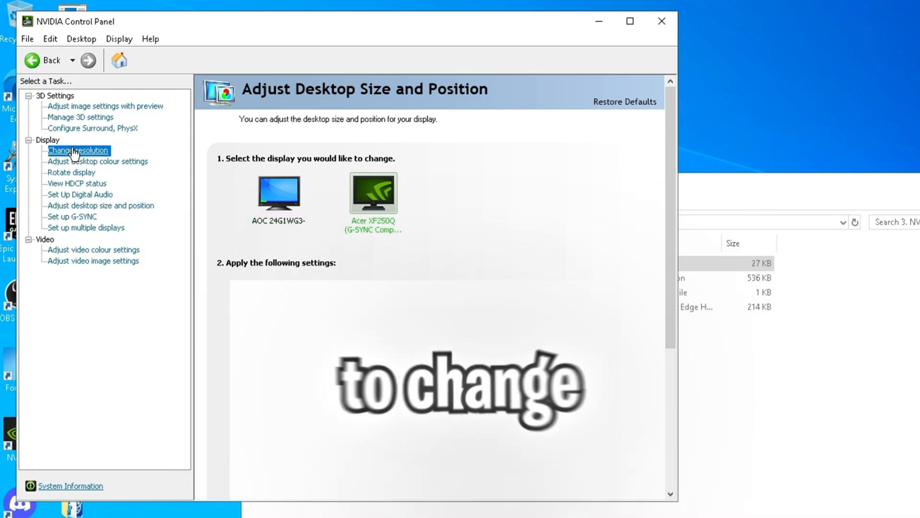
click(78, 151)
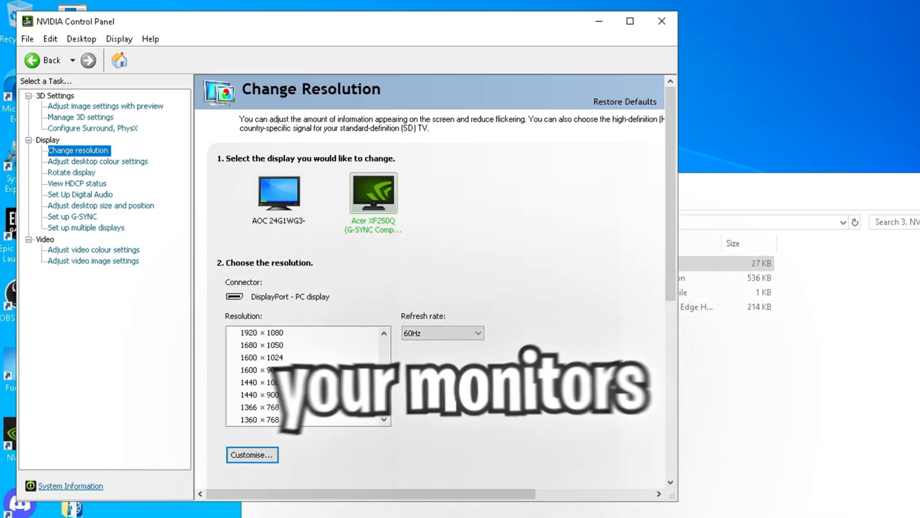
Step: Set the AOC monitor to 1920 × 1080 at 165Hz and keep the new configuration
click(277, 192)
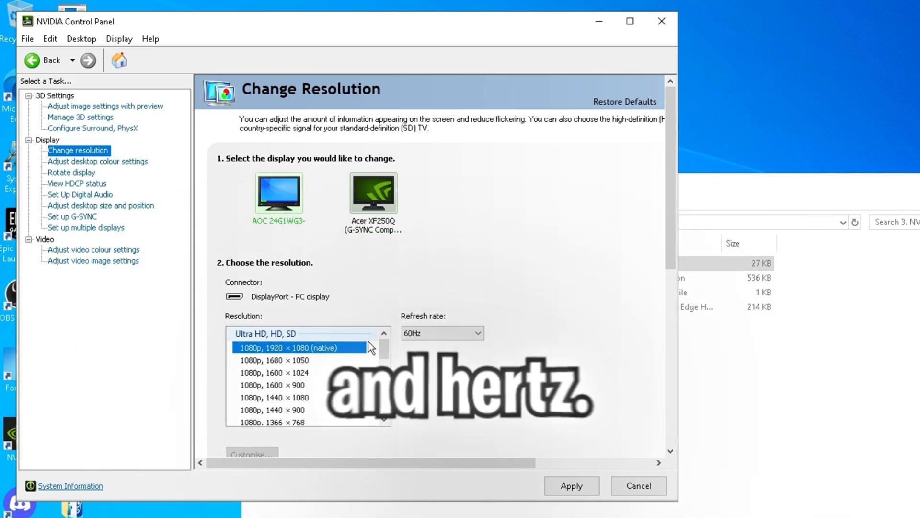
click(569, 485)
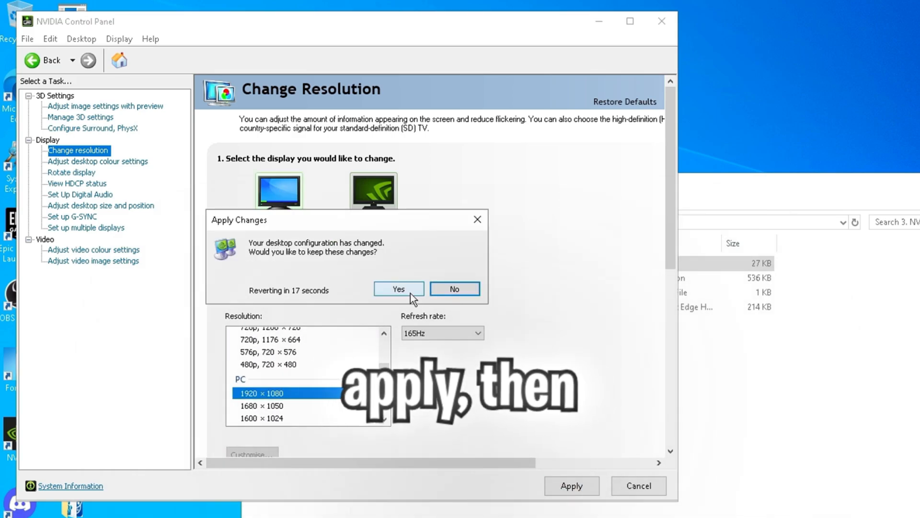
click(399, 288)
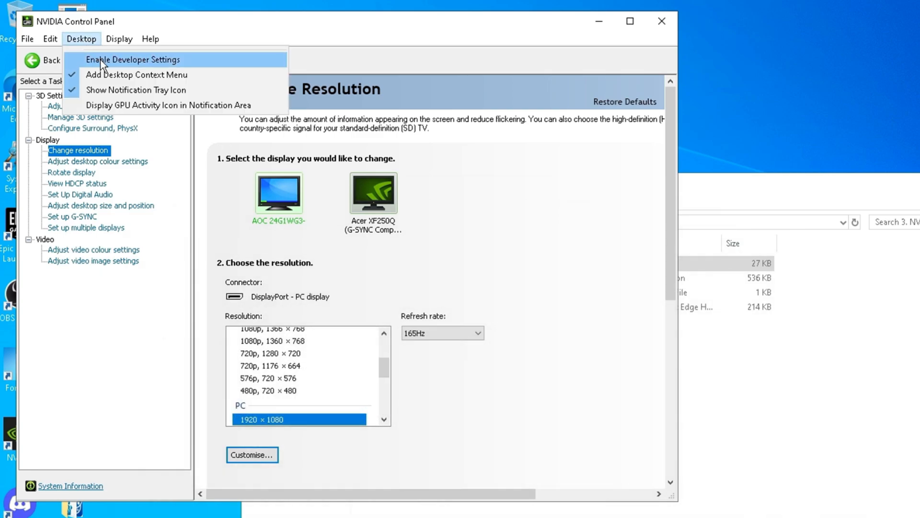
Step: Enable developer settings and allow GPU performance counters for all users
click(134, 59)
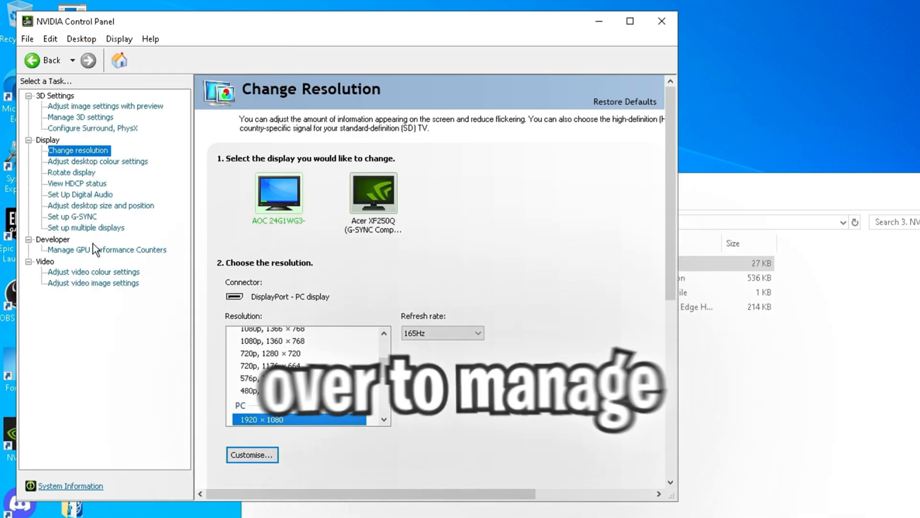
click(107, 249)
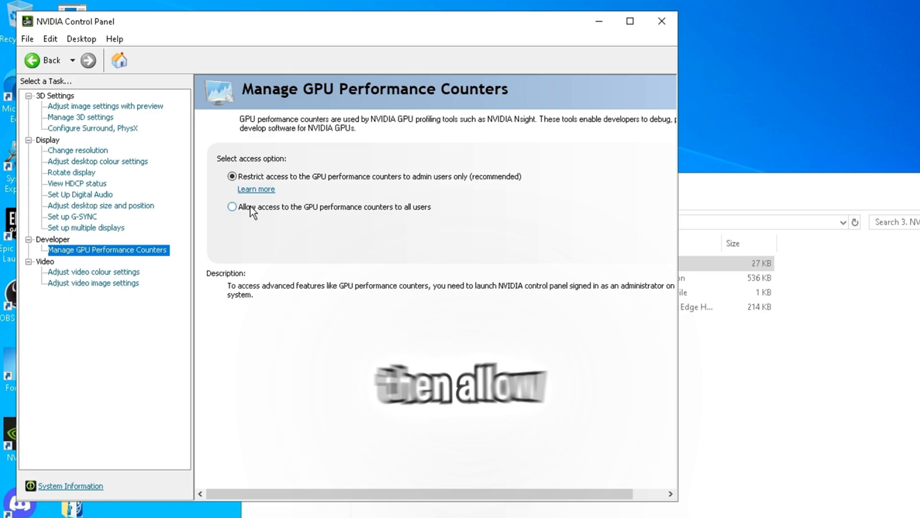
click(232, 207)
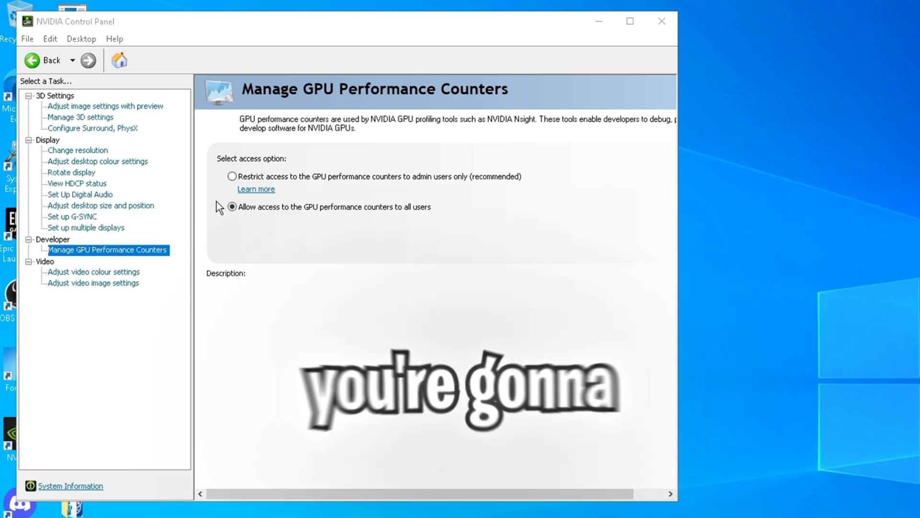
Step: Set the PhysX processor to the RTX 4070 Ti SUPER in Configure Surround, PhysX
click(92, 127)
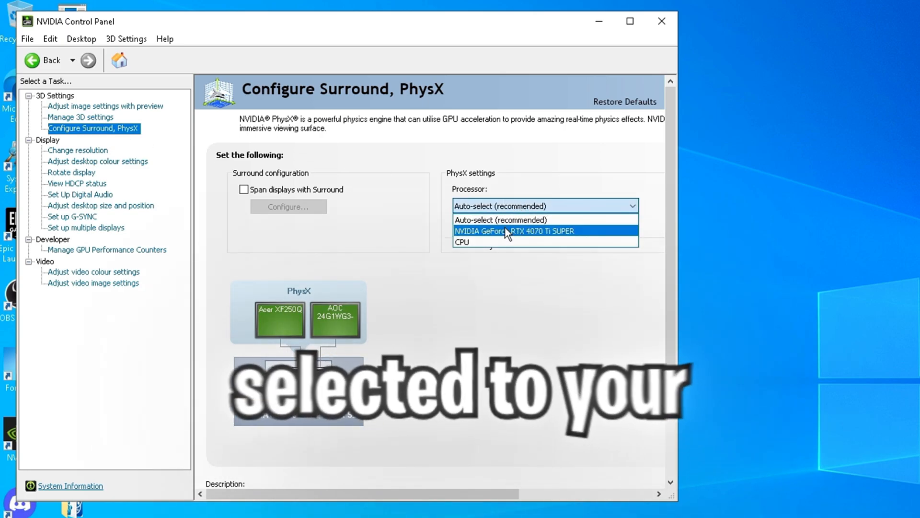
click(517, 231)
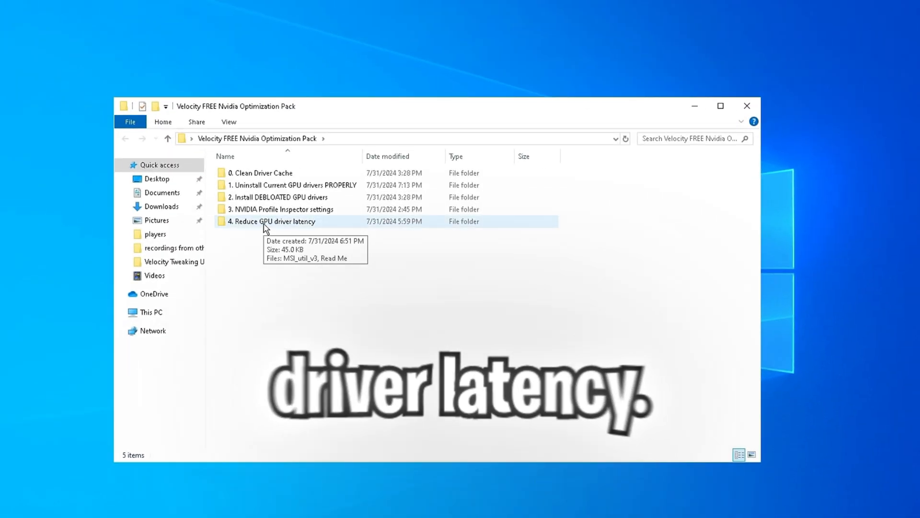
Step: Run MSI_util_v3 as administrator from the Reduce GPU driver latency folder
double_click(272, 221)
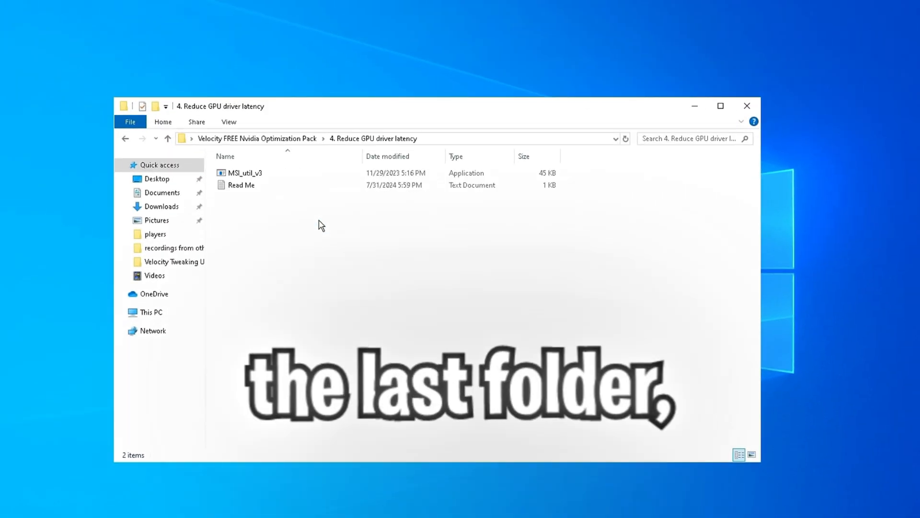
right_click(244, 173)
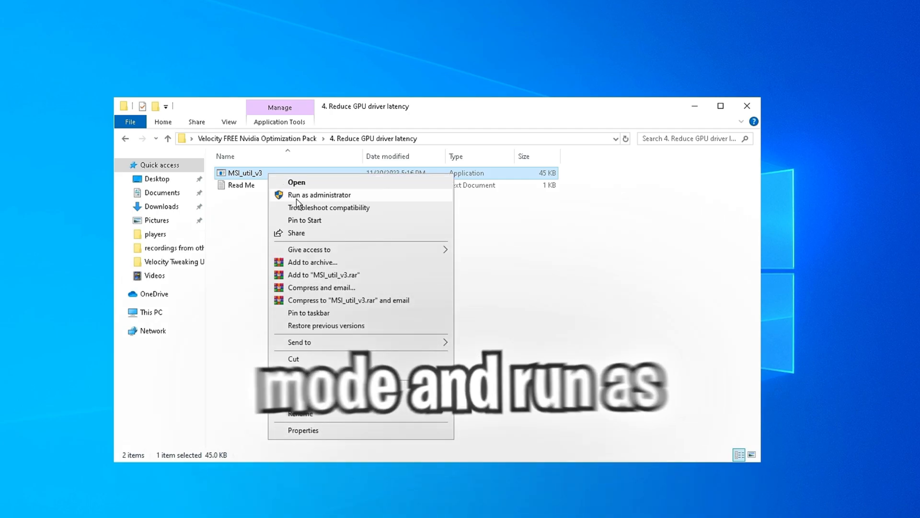
click(319, 195)
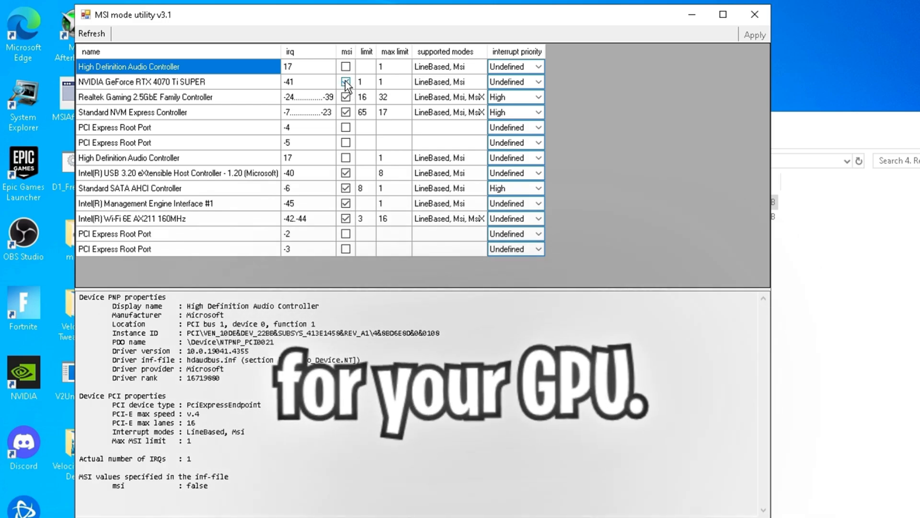
Step: Enable MSI mode for the RTX 4070 Ti SUPER with interrupt priorities Undefined, then close the utility
click(345, 81)
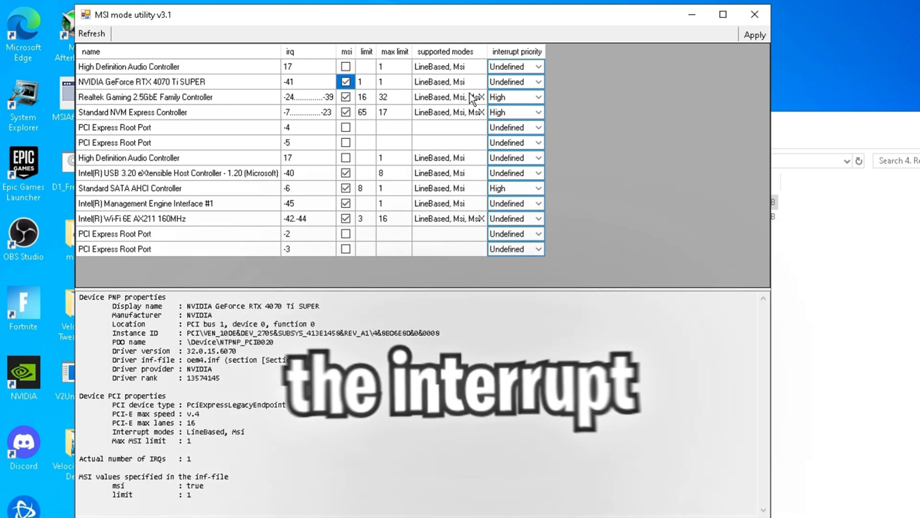
click(177, 113)
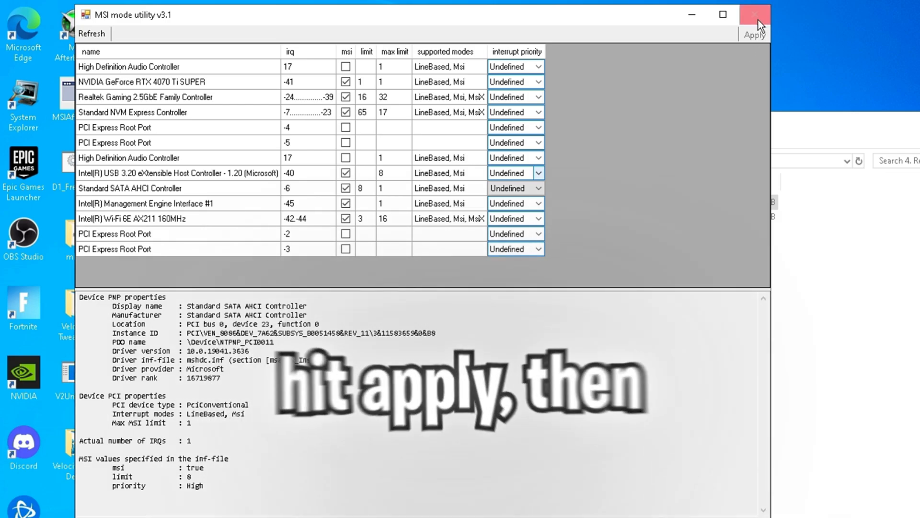
click(754, 15)
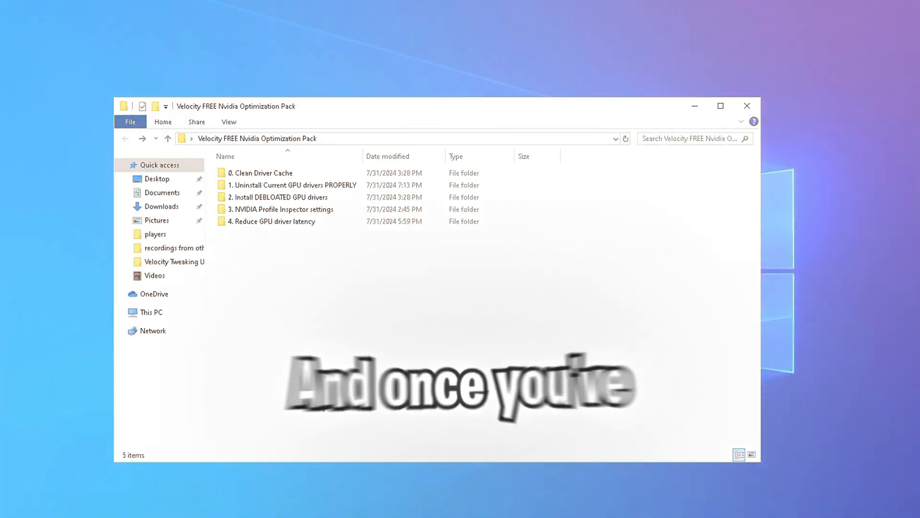
Step: Show the Start menu power options to restart the PC
click(23, 494)
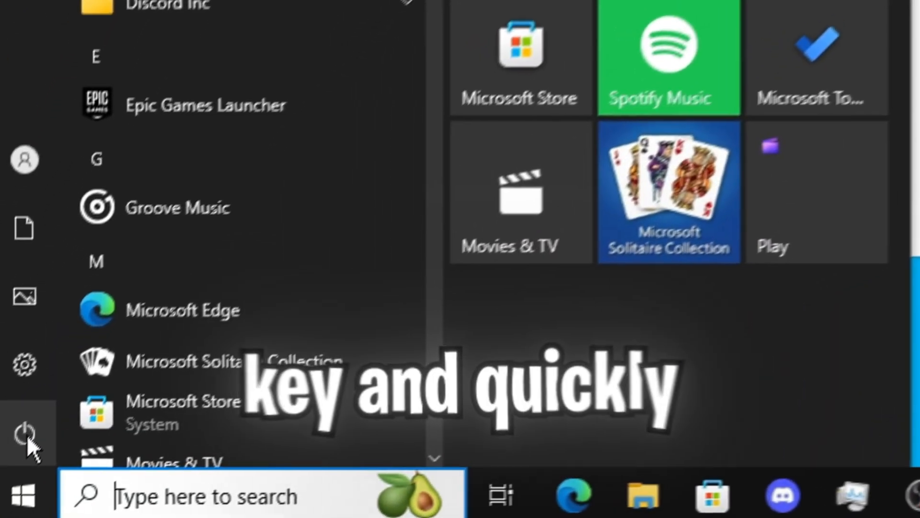
click(23, 432)
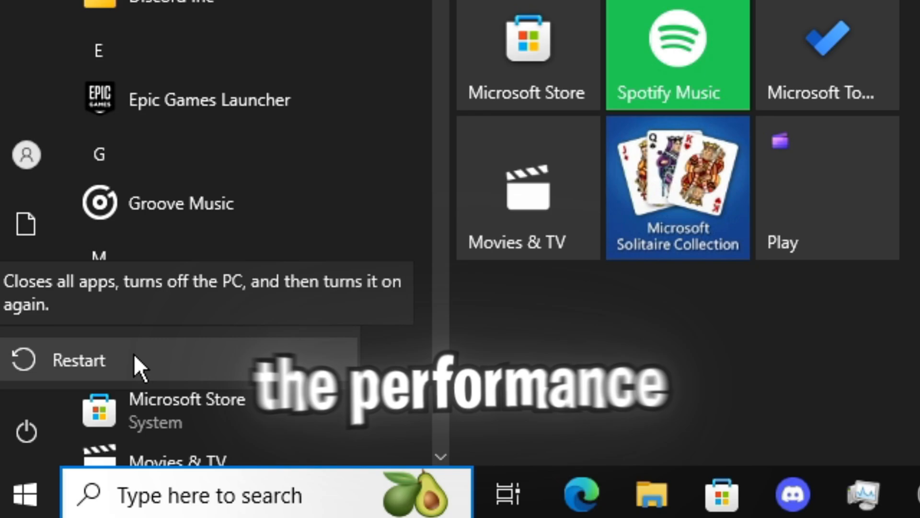